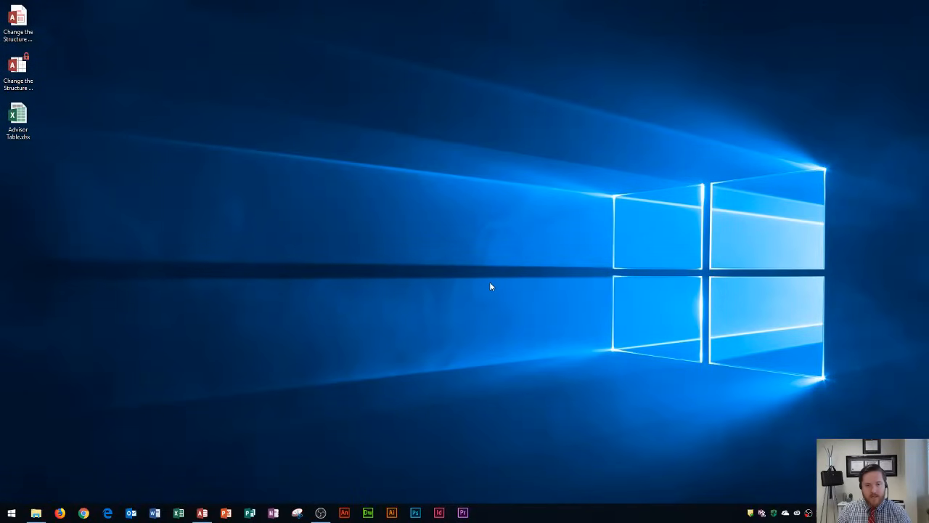
mouse_move(481, 289)
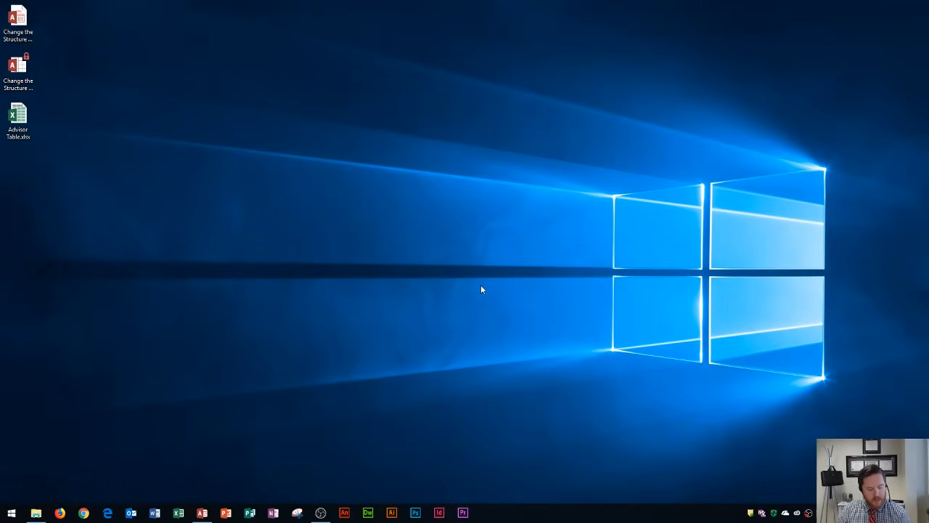
Launch Snipping Tool and start a new Rectangular Snip from the Mode list
click(11, 512)
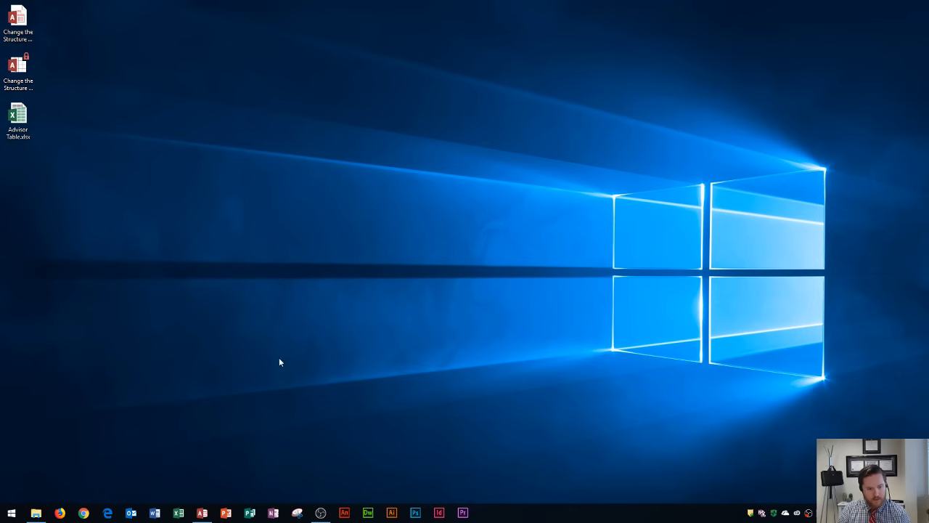
click(11, 513)
text(snip)
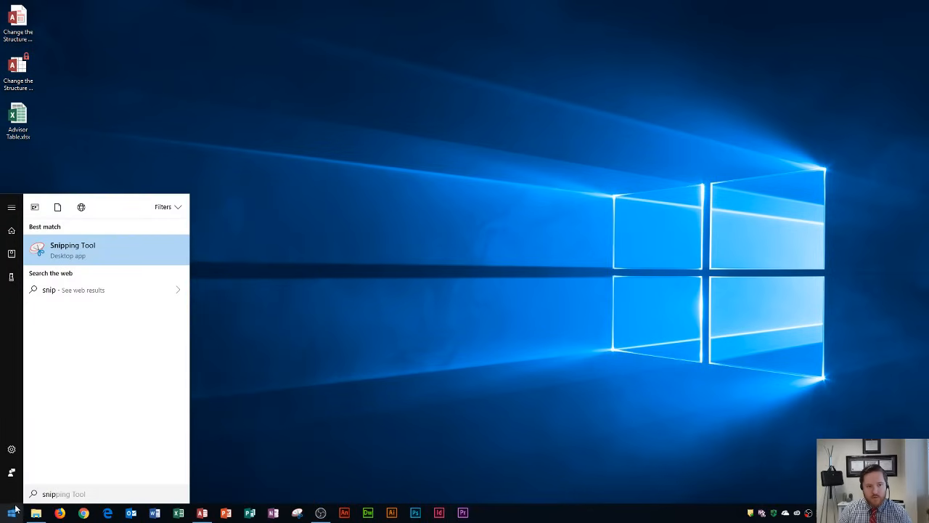
mouse_move(109, 260)
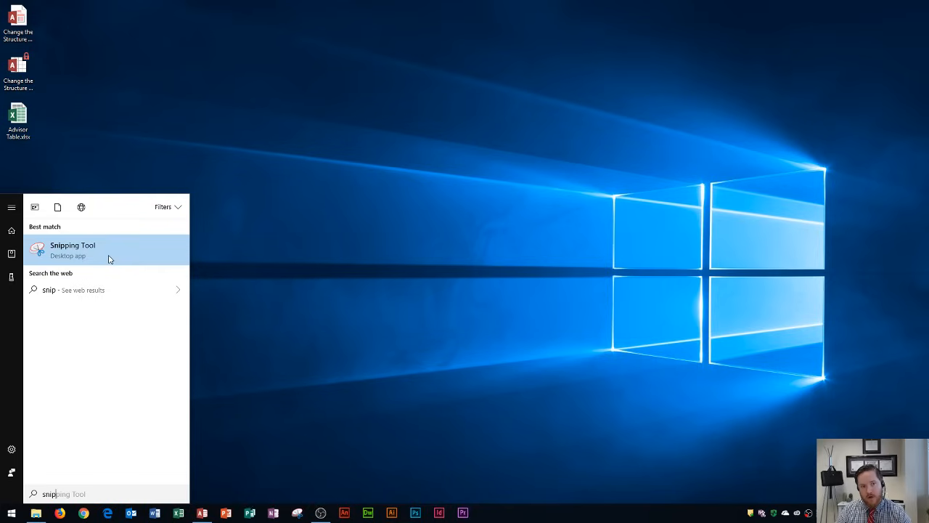
right_click(72, 249)
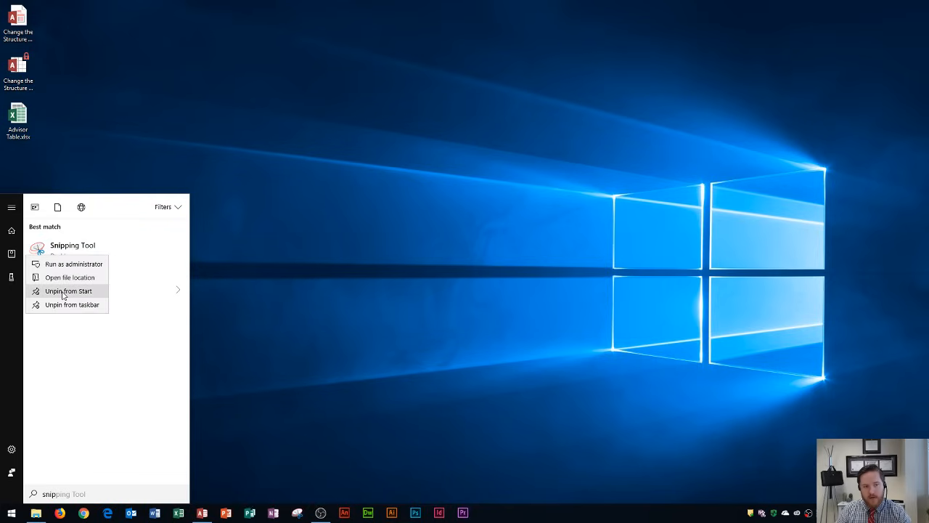
mouse_move(71, 304)
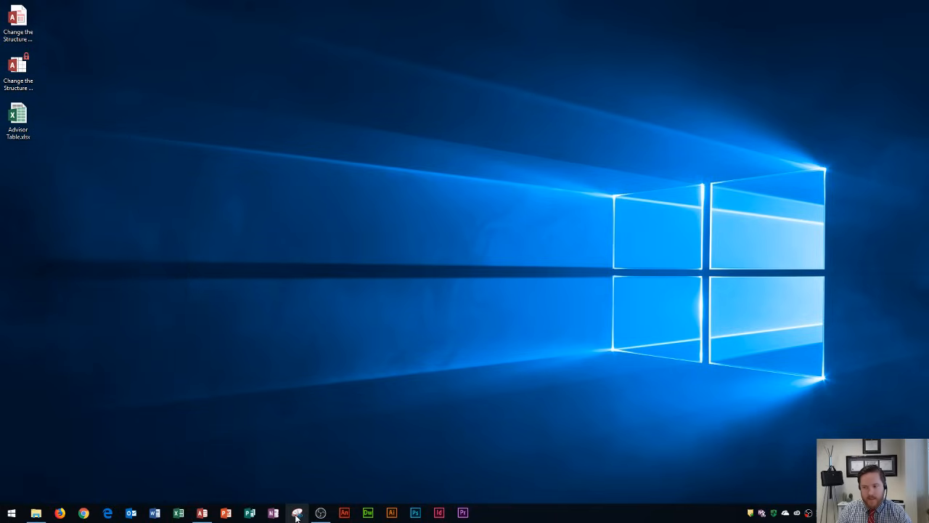
mouse_move(296, 512)
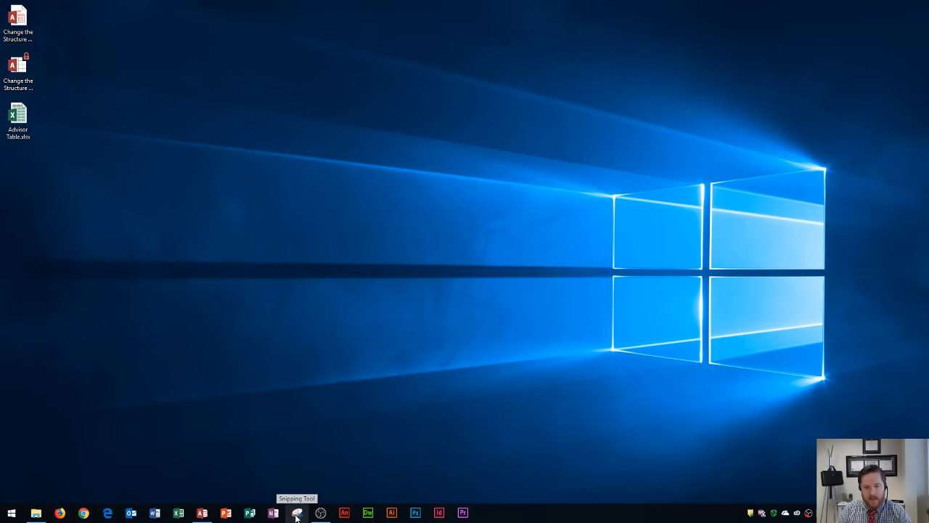
click(296, 512)
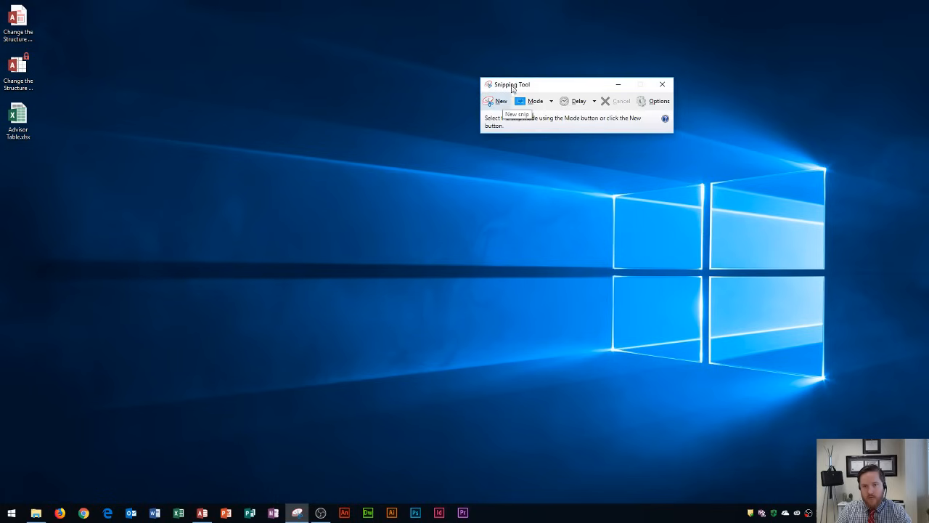
mouse_move(540, 101)
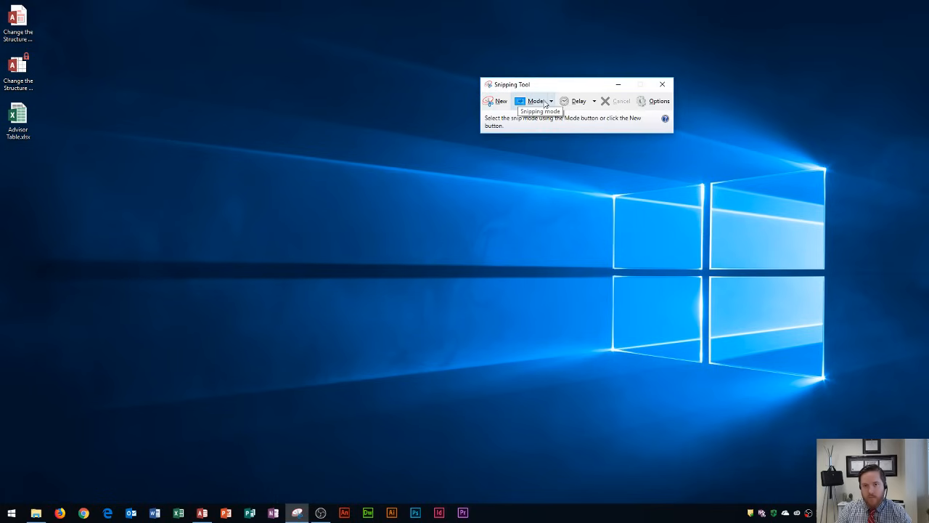
mouse_move(555, 103)
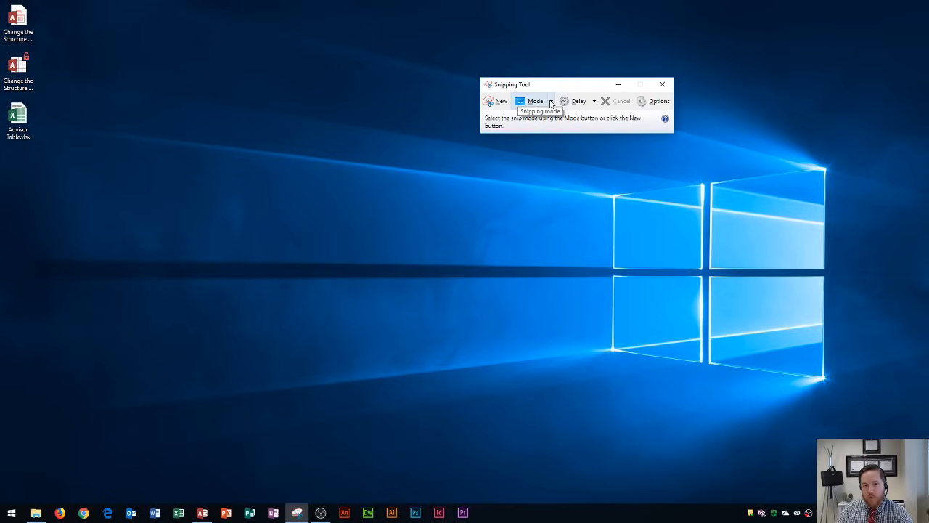
mouse_move(551, 104)
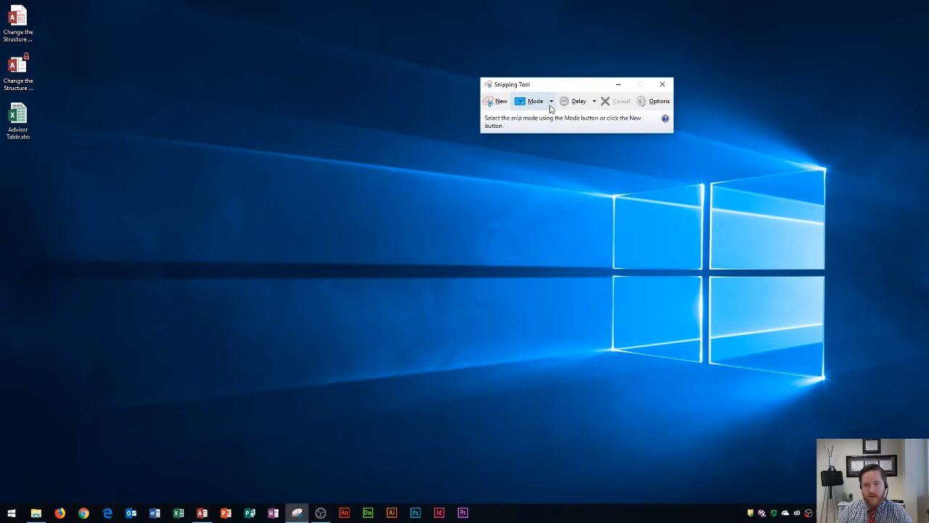
click(552, 101)
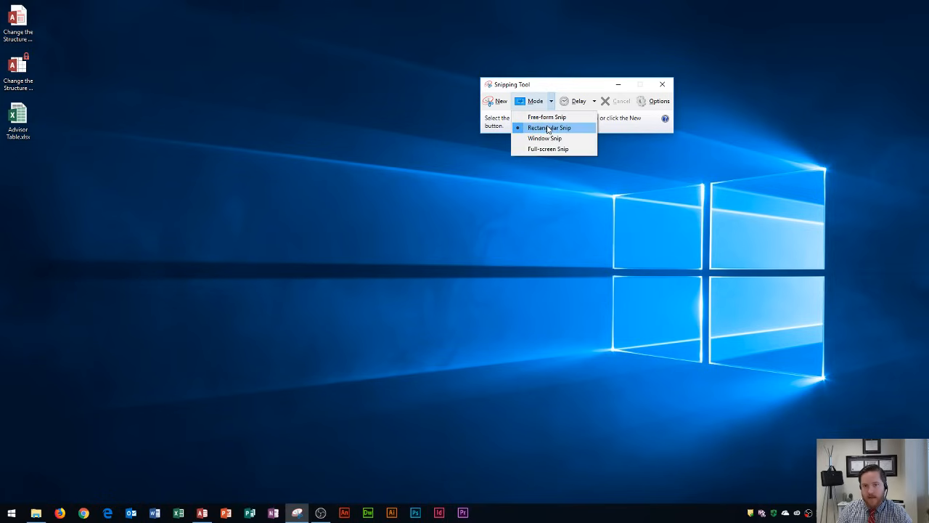
click(550, 128)
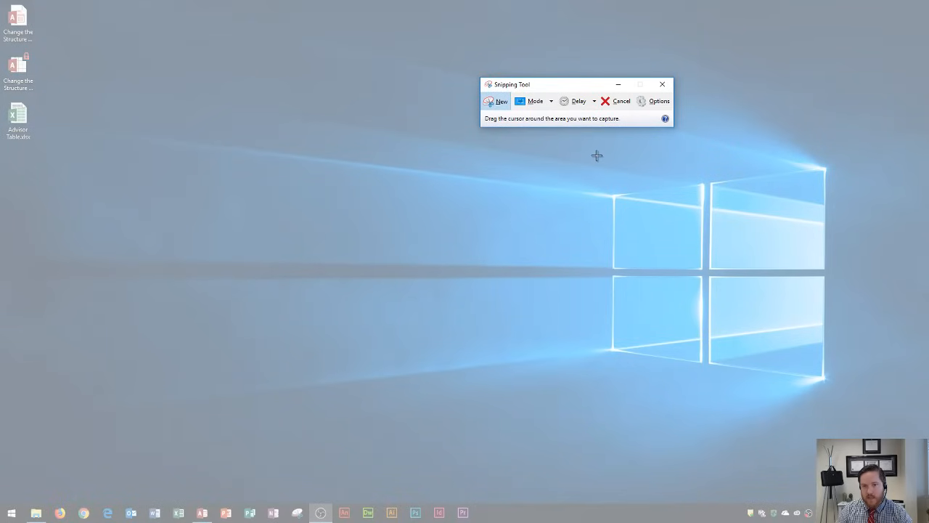
mouse_move(580, 159)
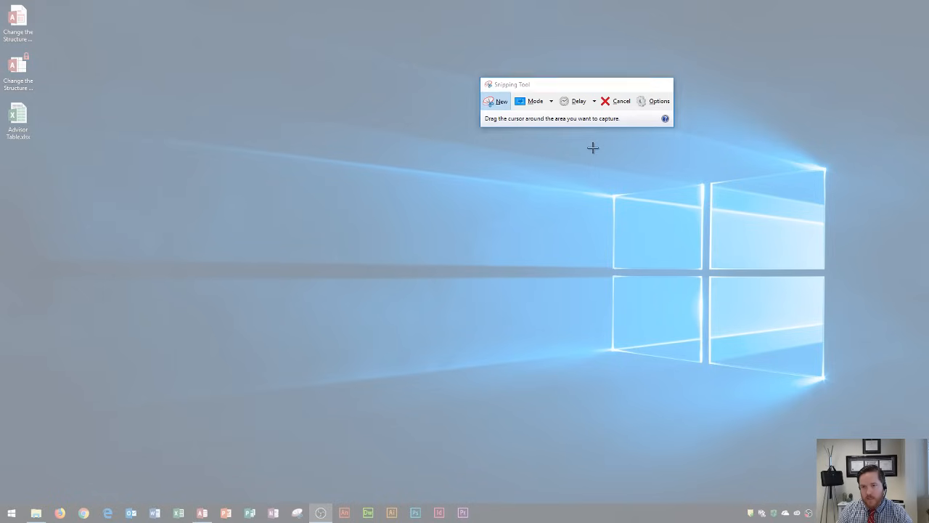
Drag a rectangle around the Windows logo on the desktop to capture it
drag(593, 148, 859, 405)
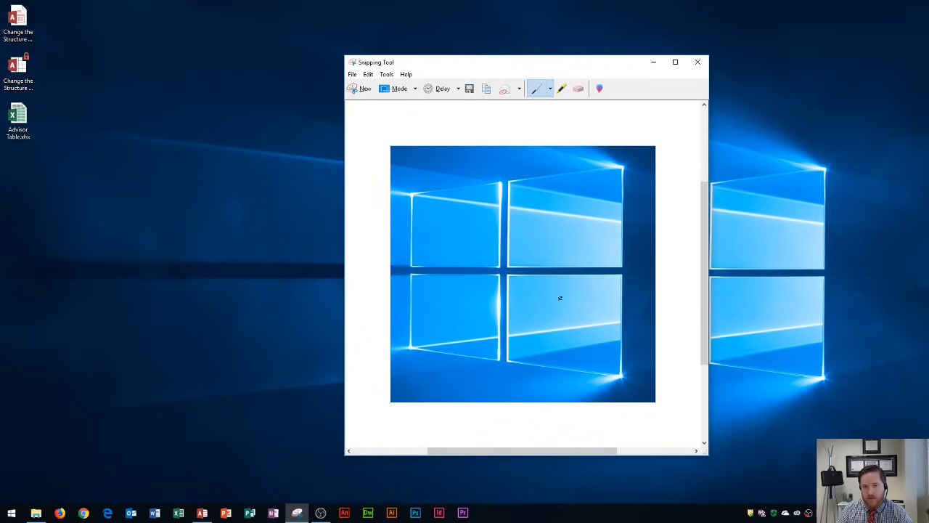
mouse_move(501, 187)
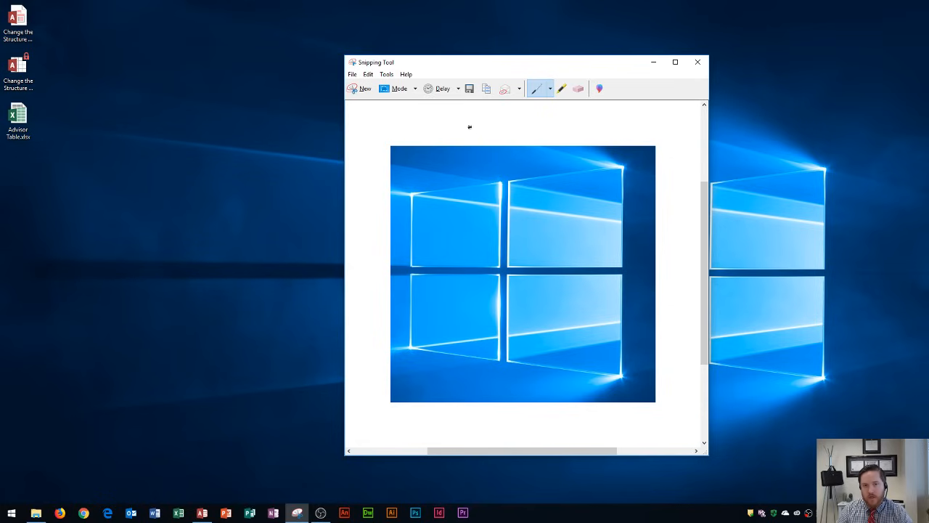
mouse_move(469, 88)
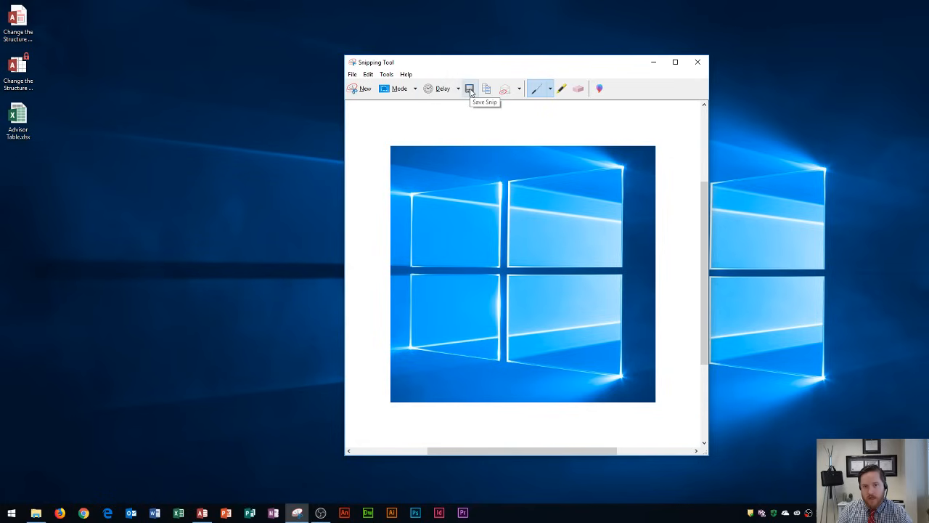
Save the snip to the Desktop as 'Windows Logo', then close Snipping Tool
click(470, 89)
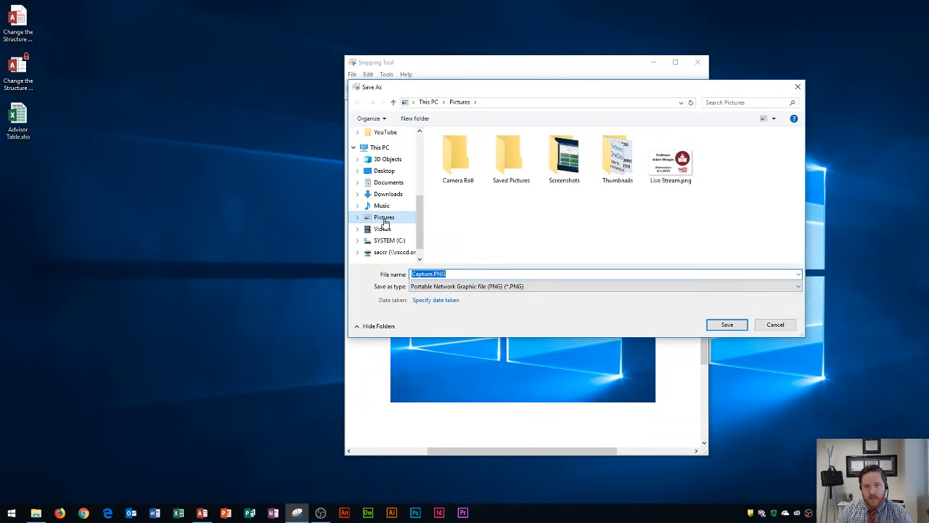
click(384, 171)
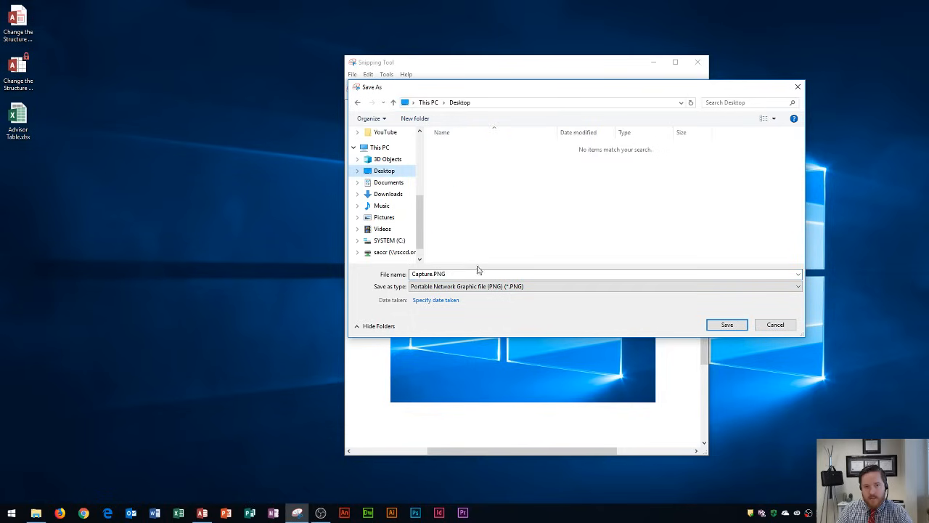
text(W)
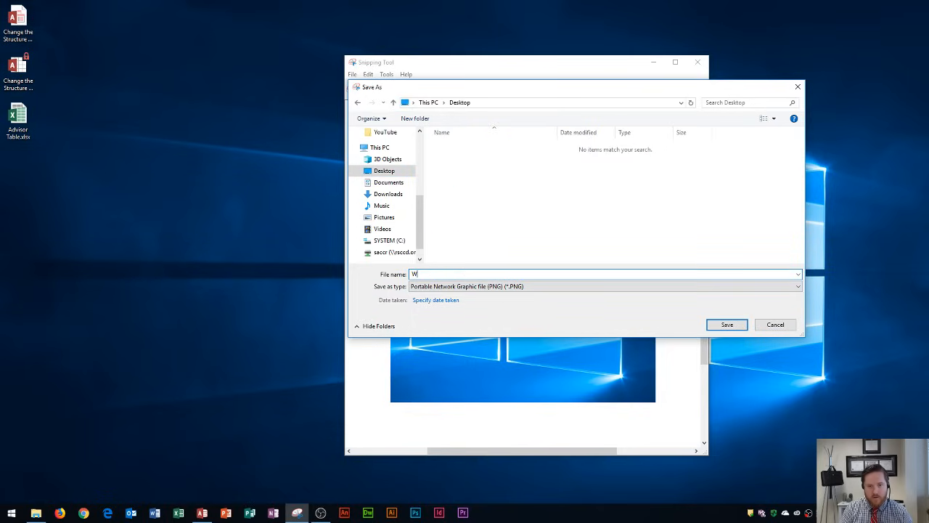
text(indows Logo)
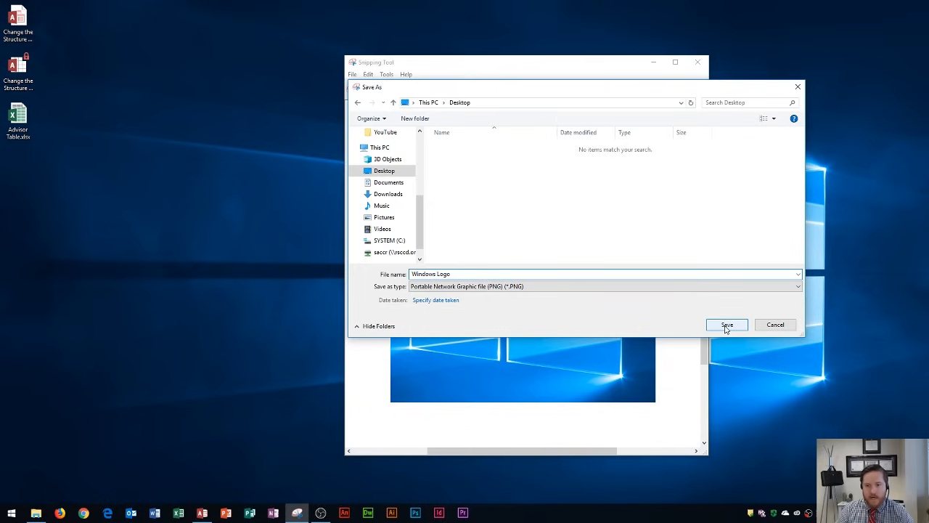
click(726, 324)
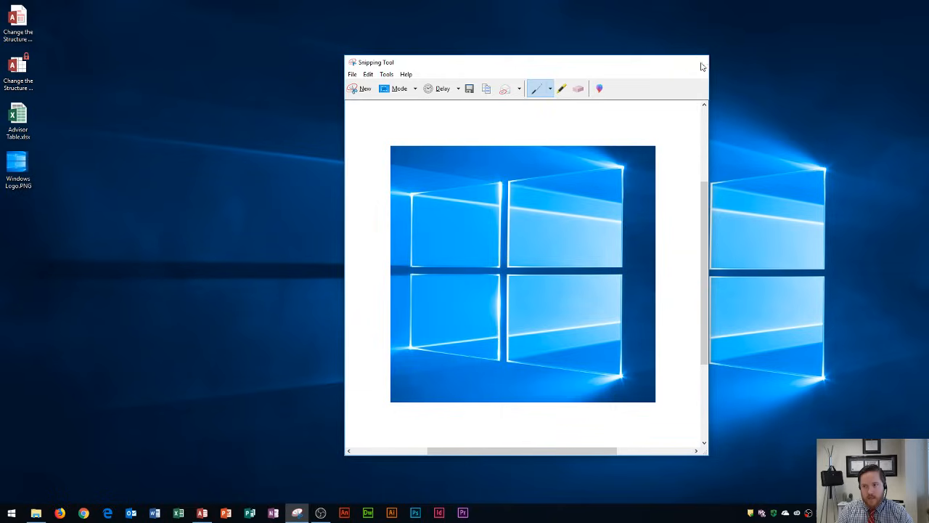
click(701, 63)
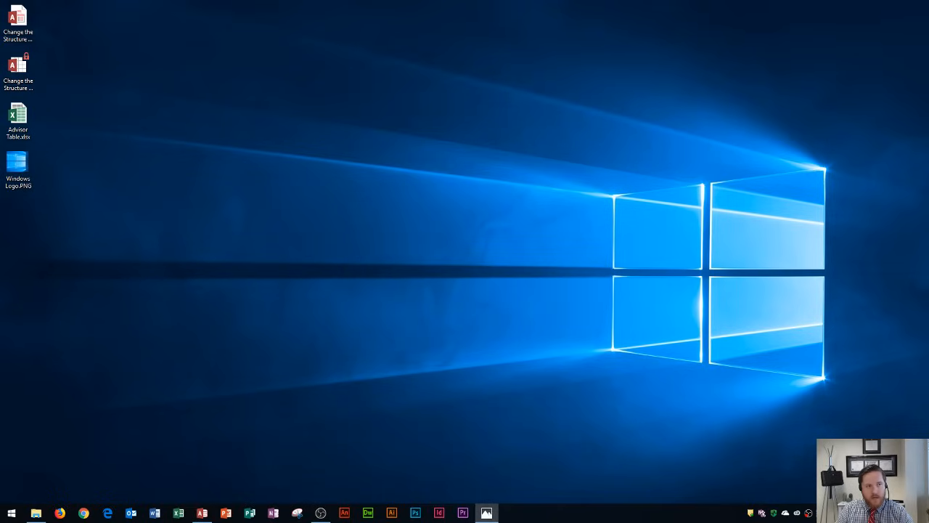
Open Windows Logo.PNG from the desktop in Photos and maximize the window
double_click(17, 167)
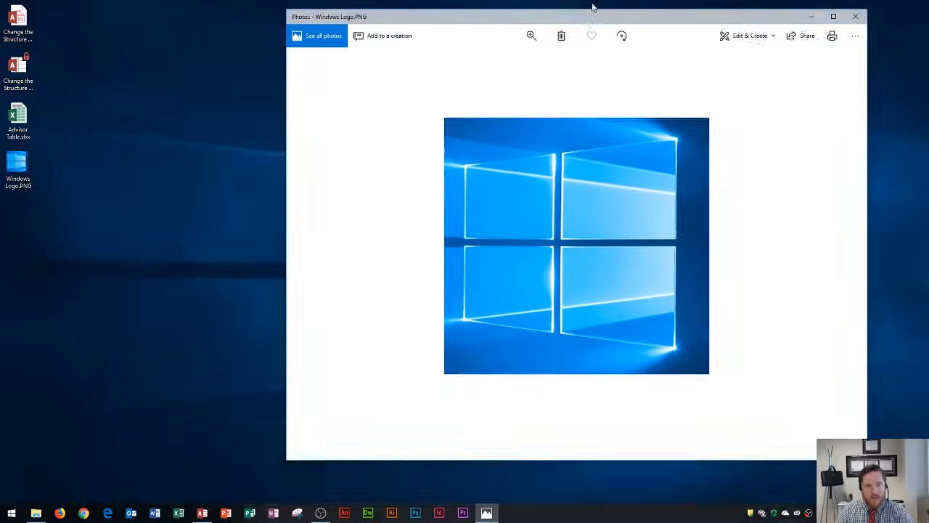
click(833, 16)
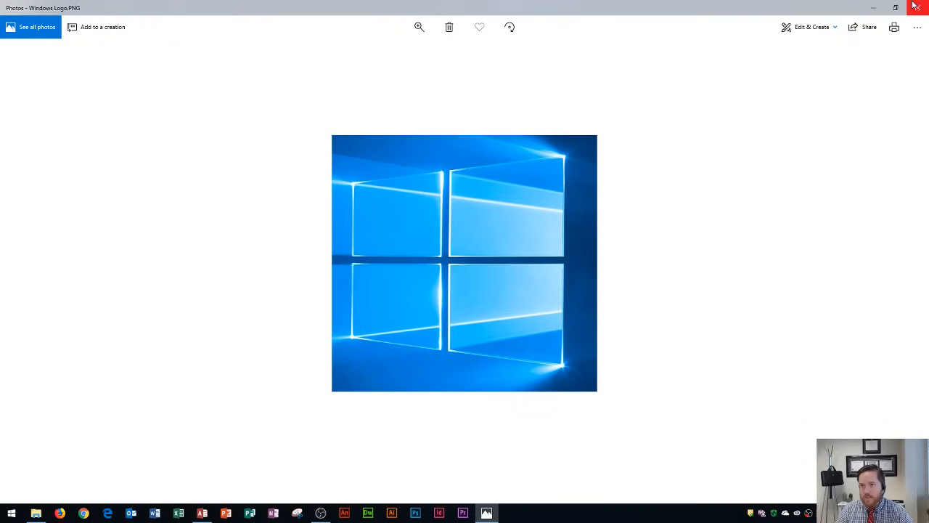